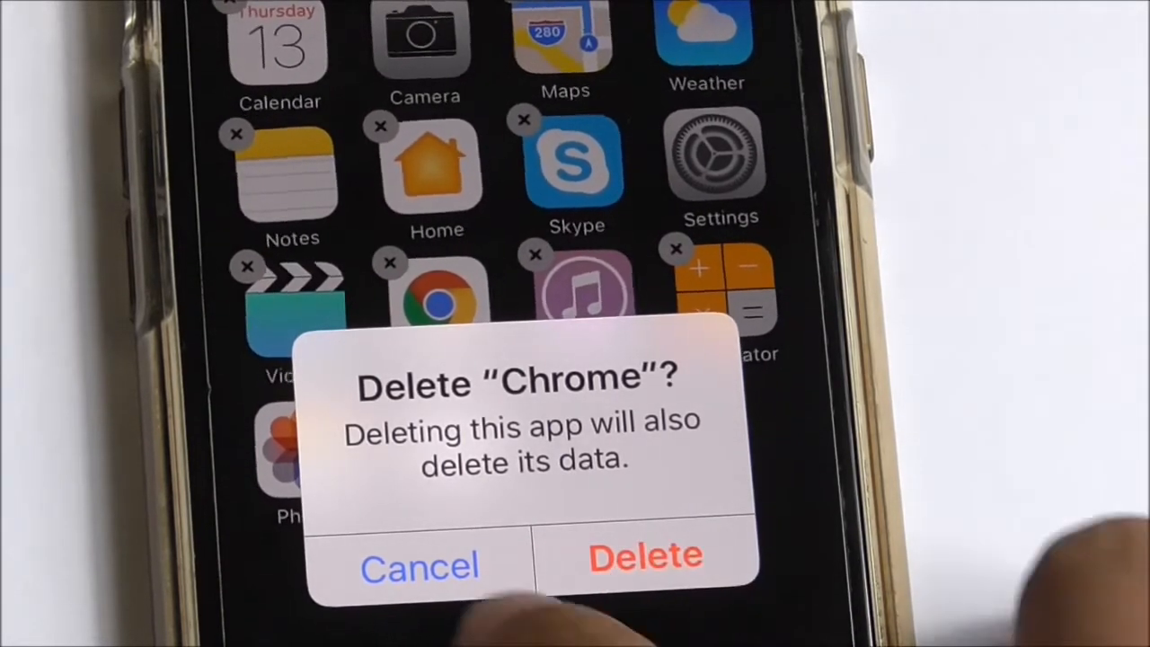
- Cancel the Delete "Chrome" alert so Chrome stays on the home screen
left_click(420, 564)
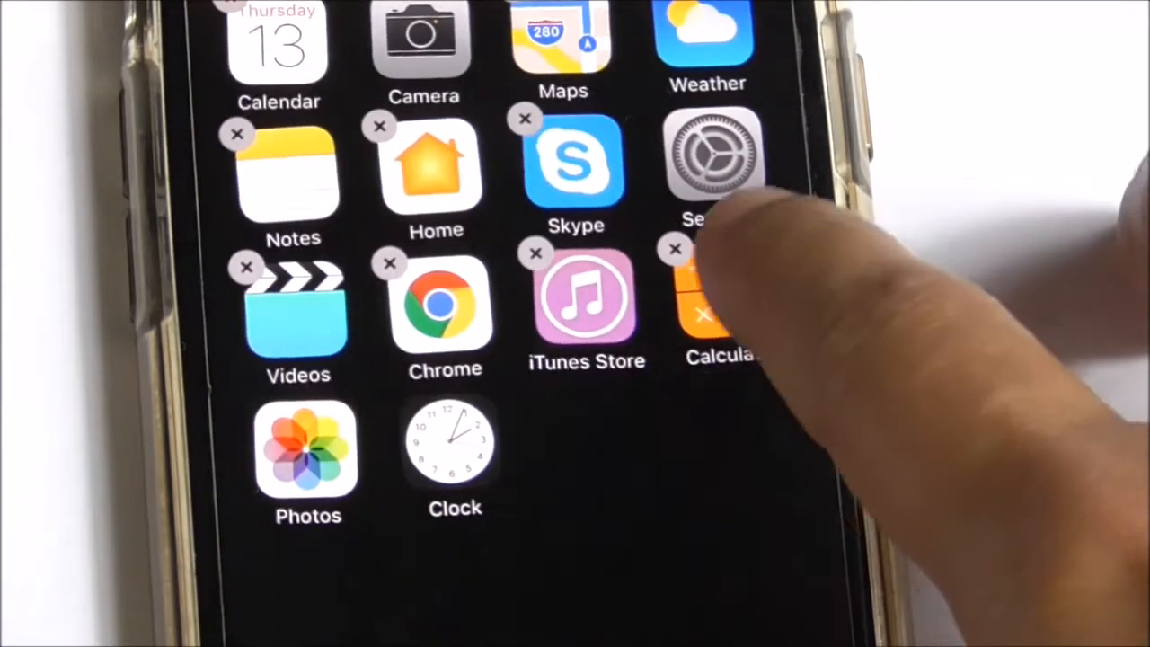
left_click(705, 317)
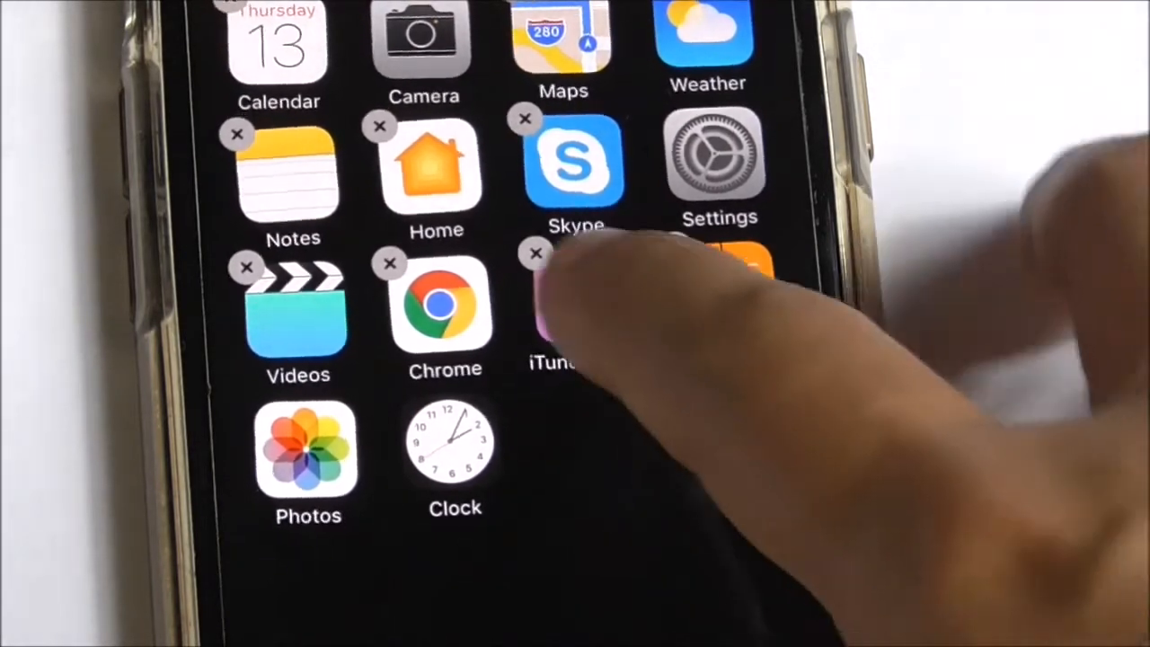
left_click(392, 262)
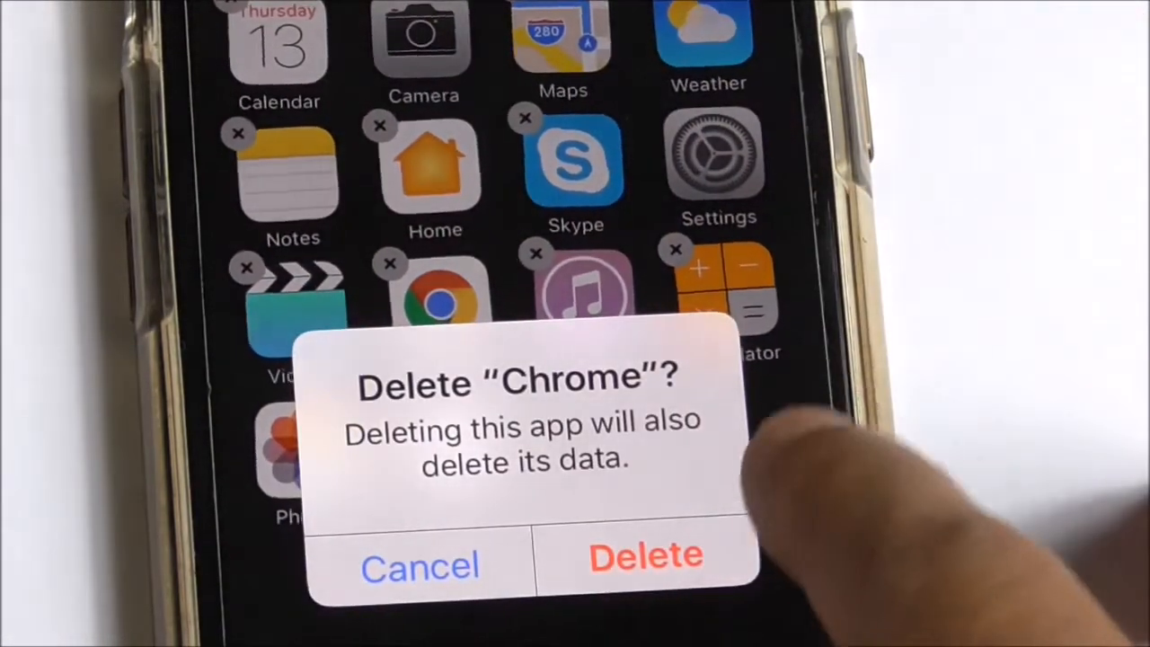
left_click(418, 564)
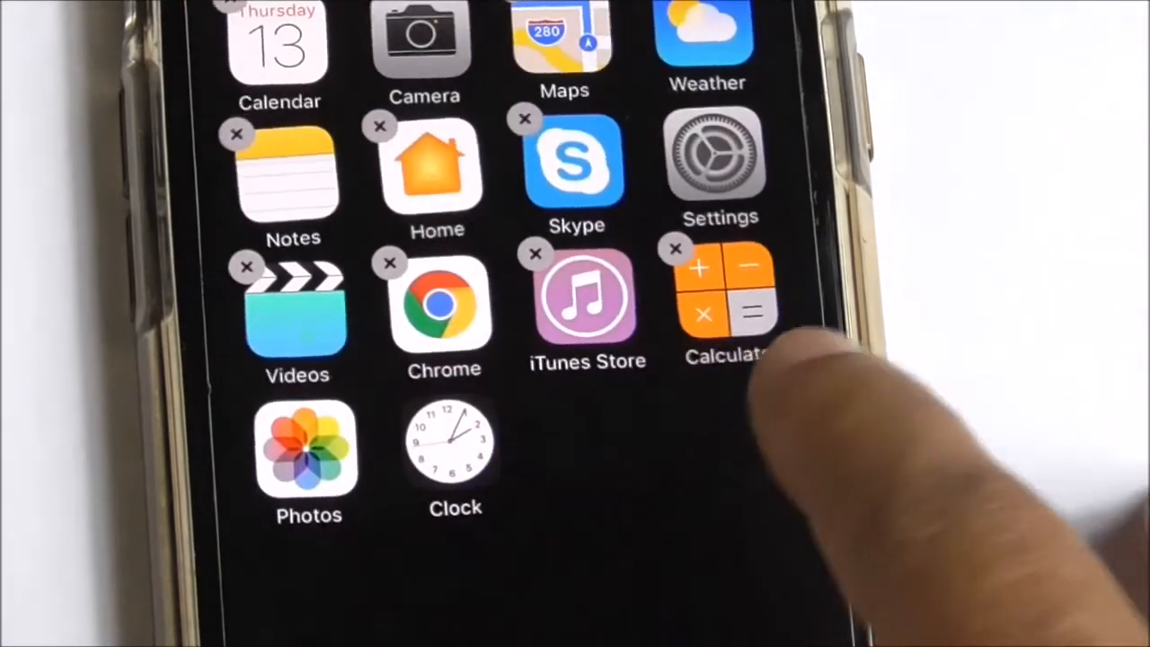